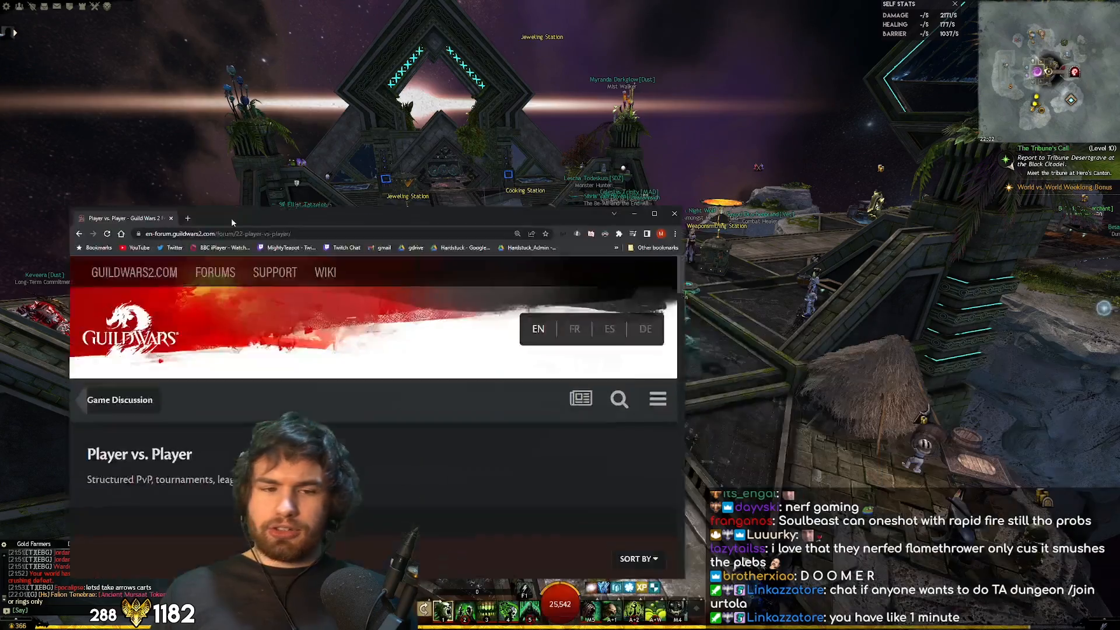
Go full screen and open the '2/28 PvP Balance' thread from the PvP forum list.
key(f11)
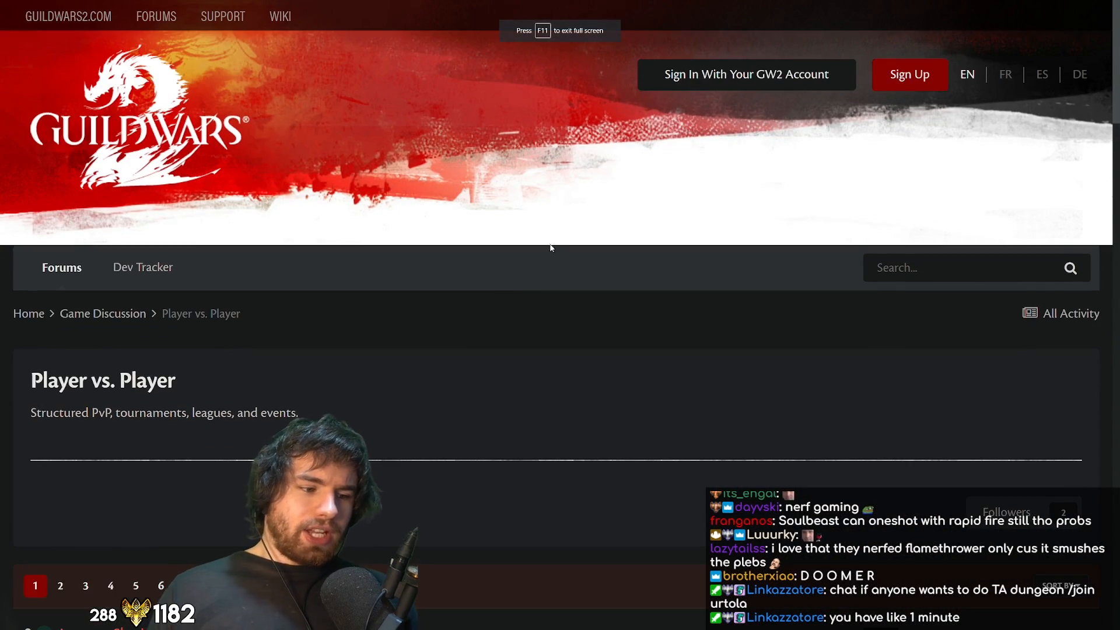
scroll(down, 3)
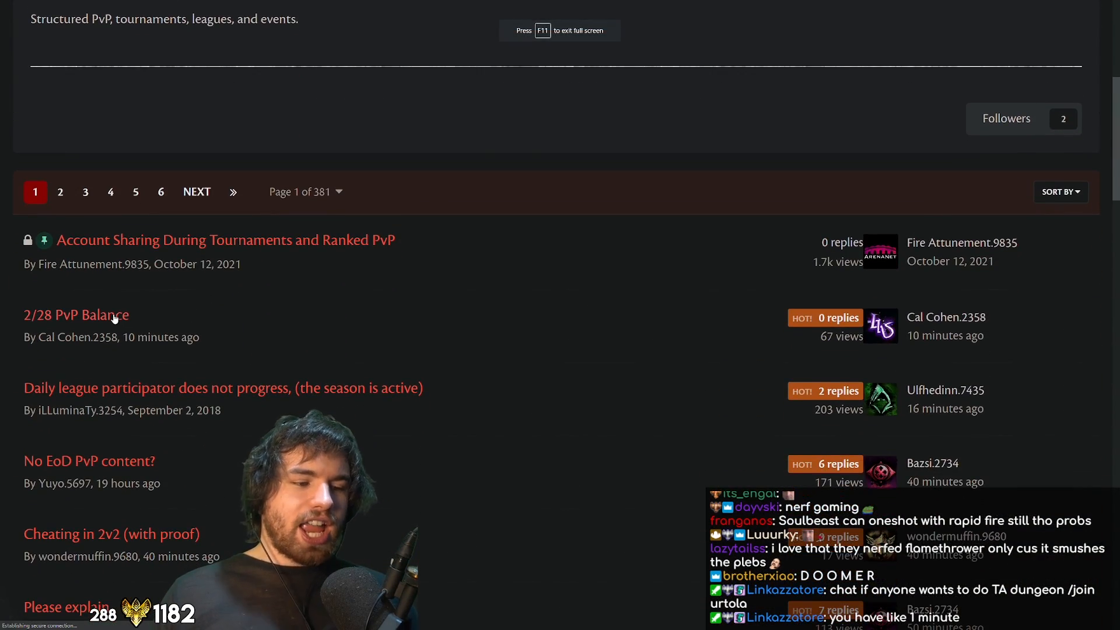
click(76, 315)
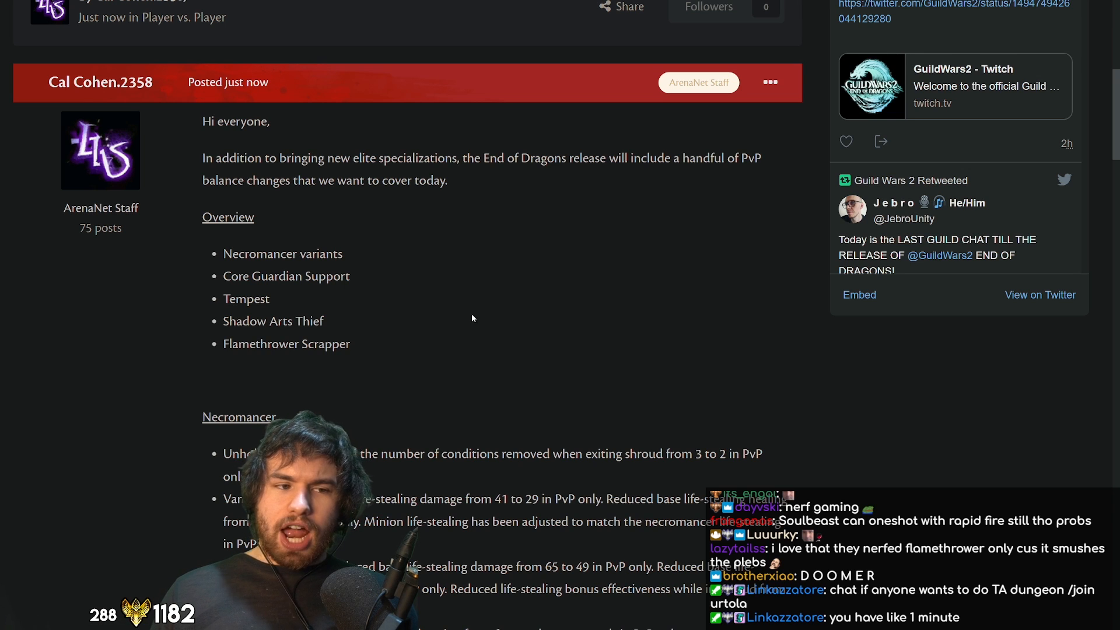
mouse_move(531, 330)
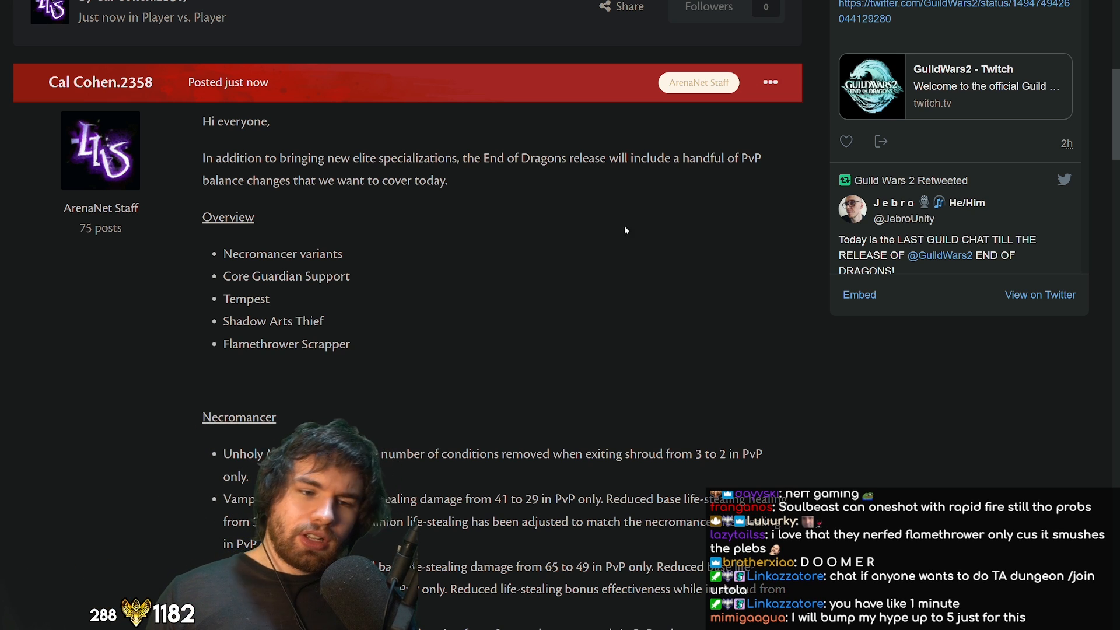
mouse_move(677, 312)
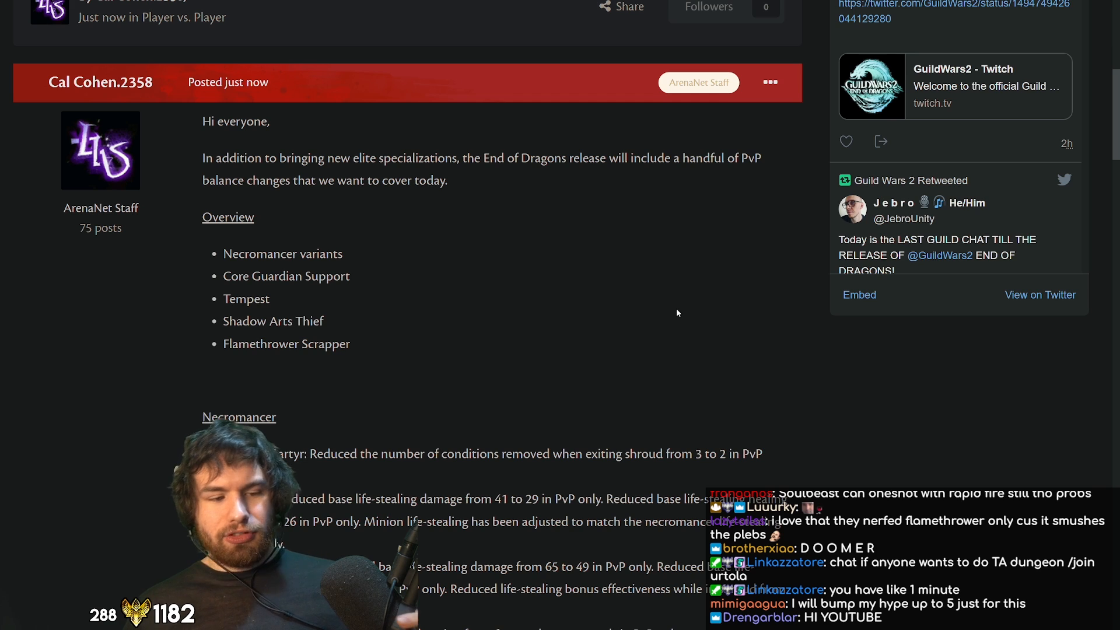
scroll(down, 3)
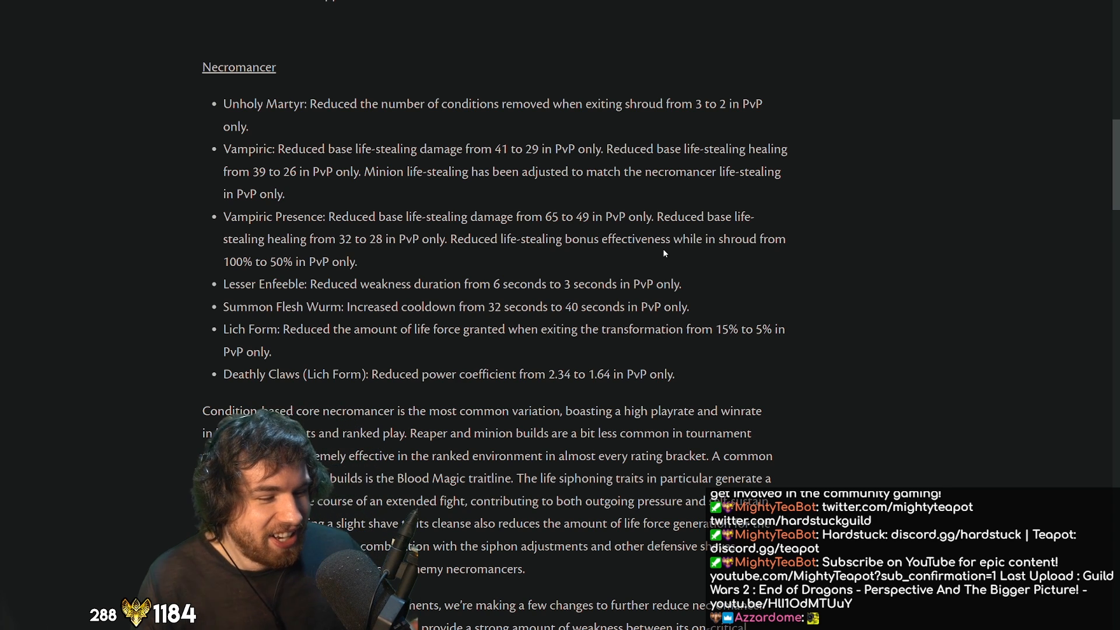
Scroll the post to the final Necromancer paragraph explaining the Deathly Claws damage reduction.
scroll(down, 3)
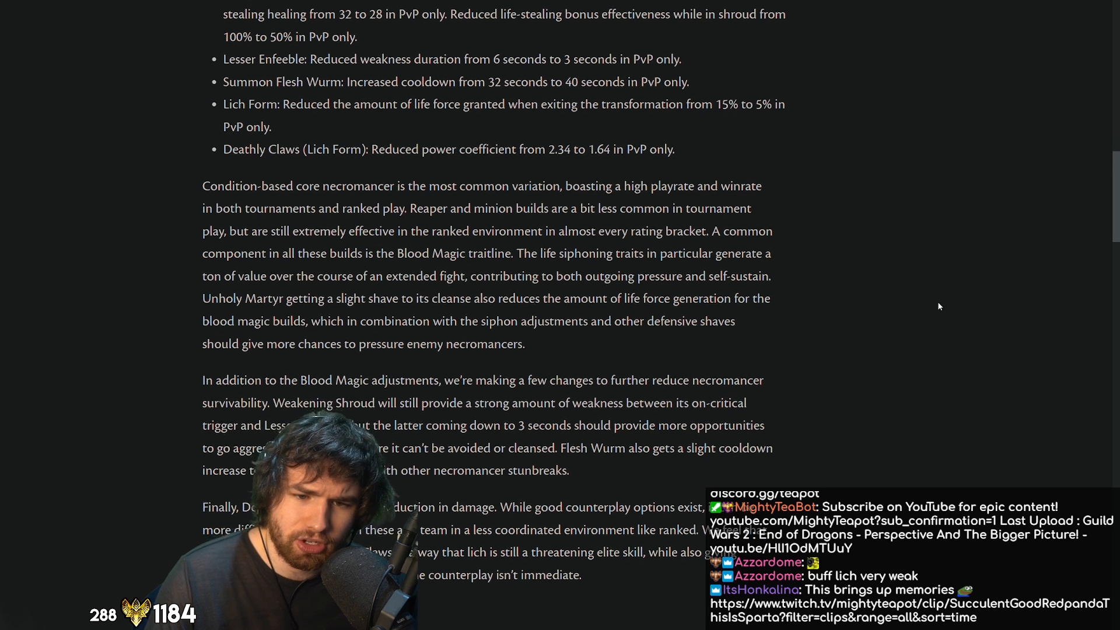
scroll(down, 3)
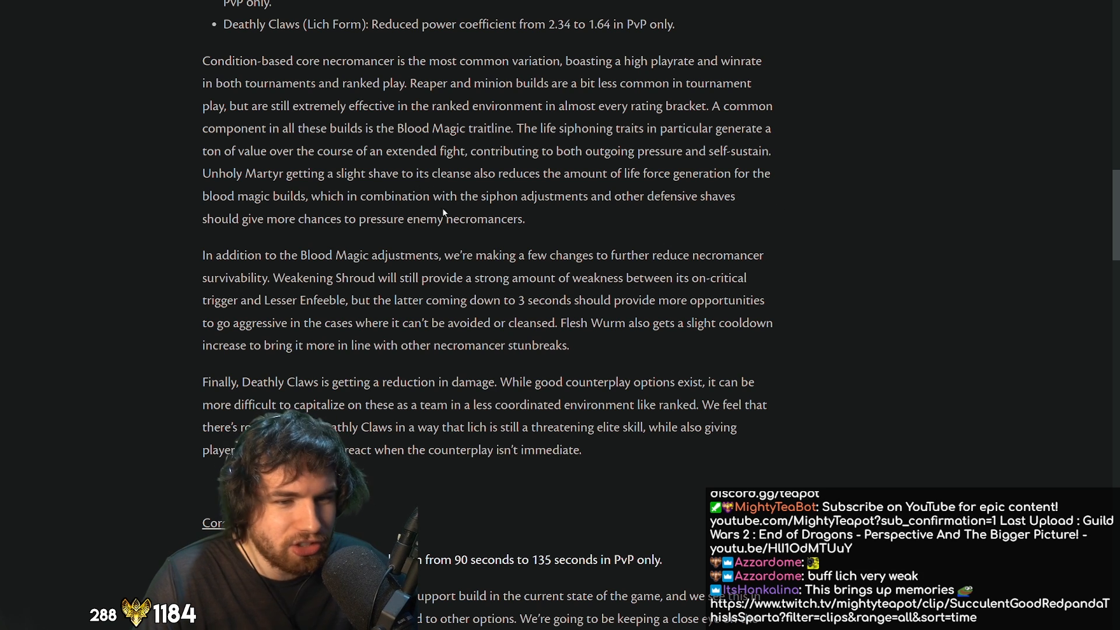
mouse_move(601, 248)
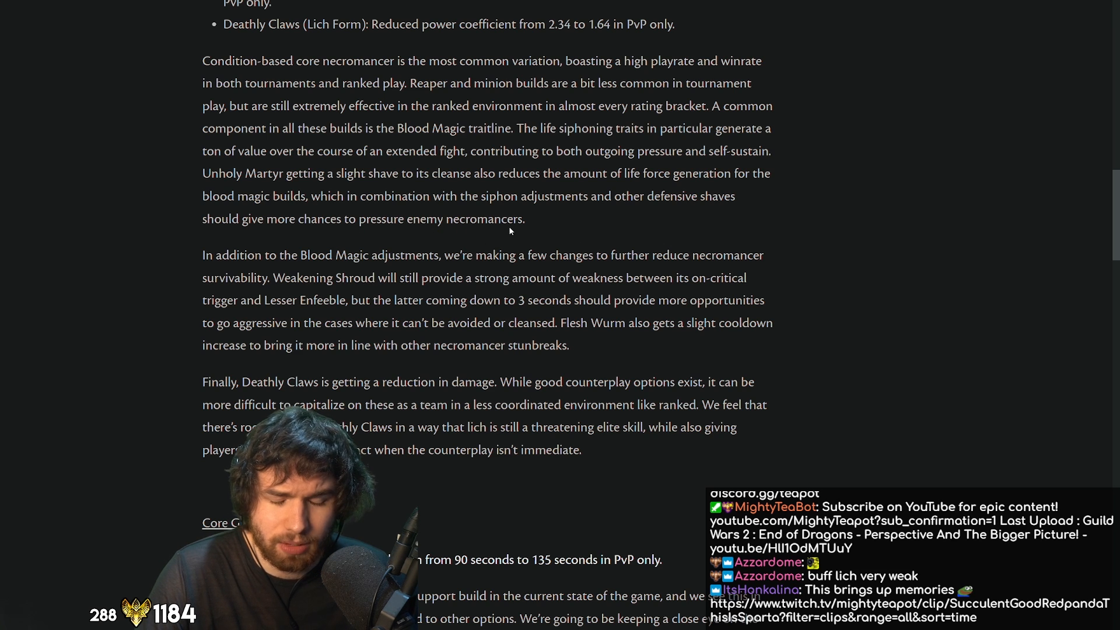
Scroll on to the Core Guardian Support notes showing Signet of Mercy at 135 seconds.
scroll(down, 3)
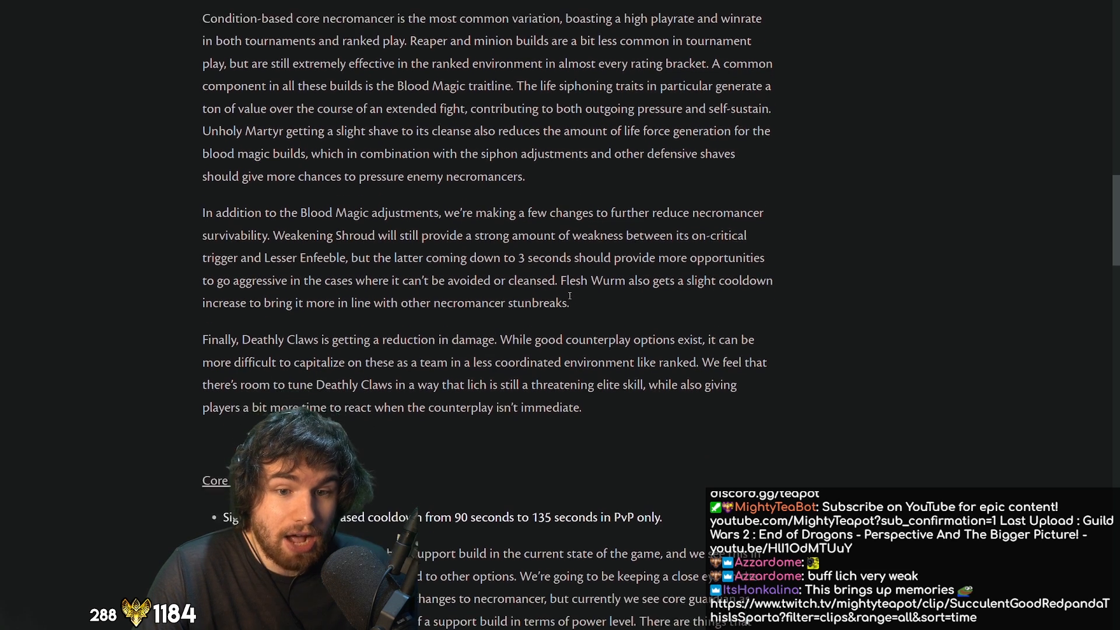
scroll(down, 3)
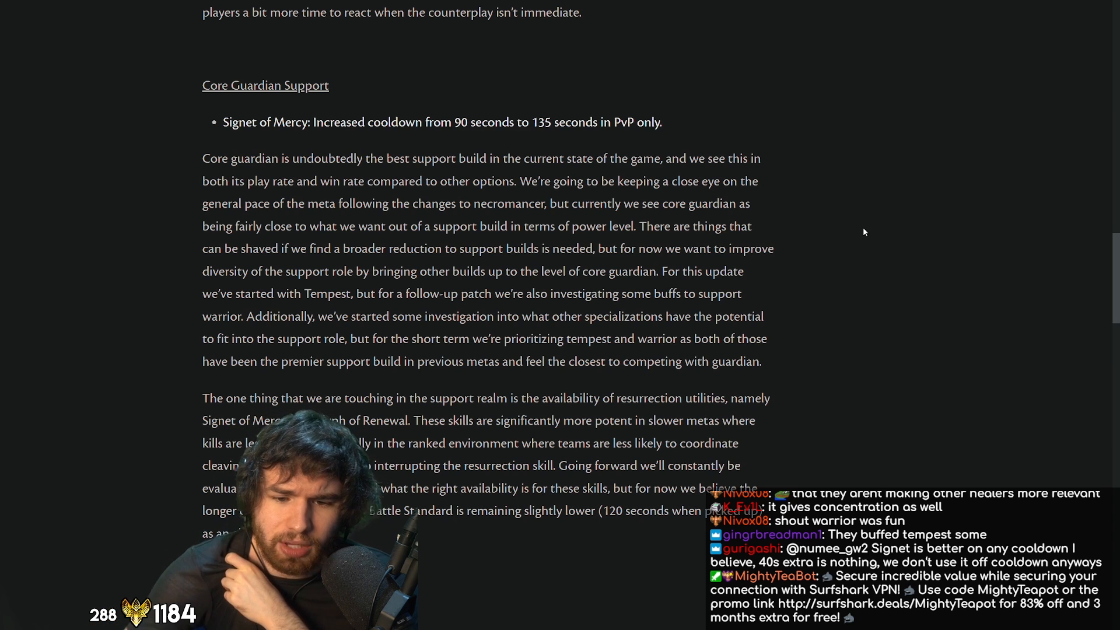
Read through the resurrection paragraph down to the first Tempest changes.
scroll(down, 3)
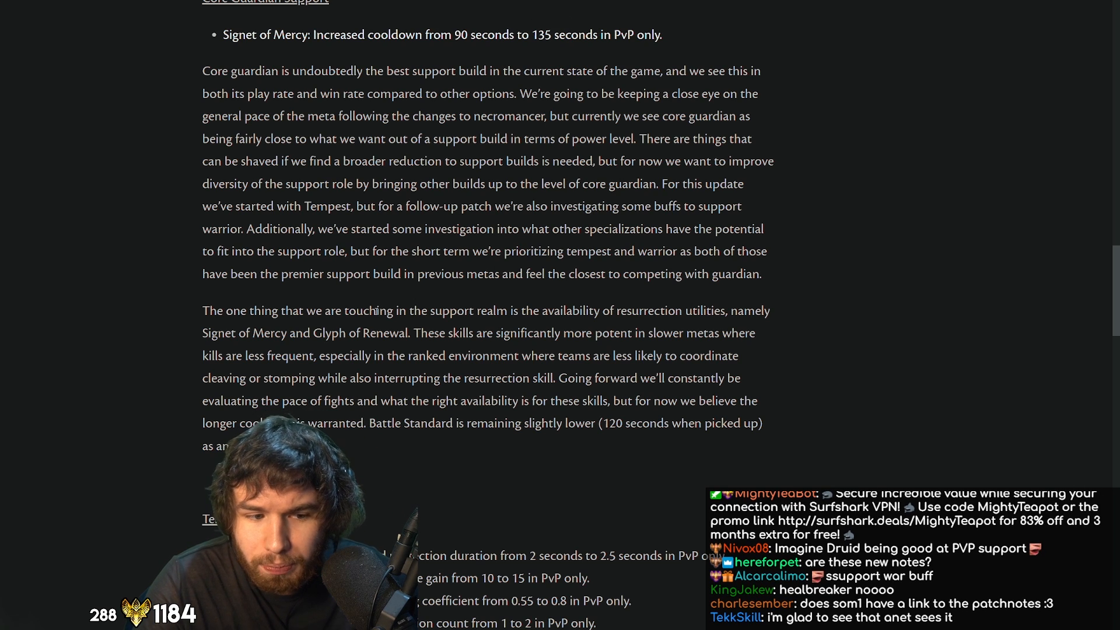
drag(413, 333, 714, 333)
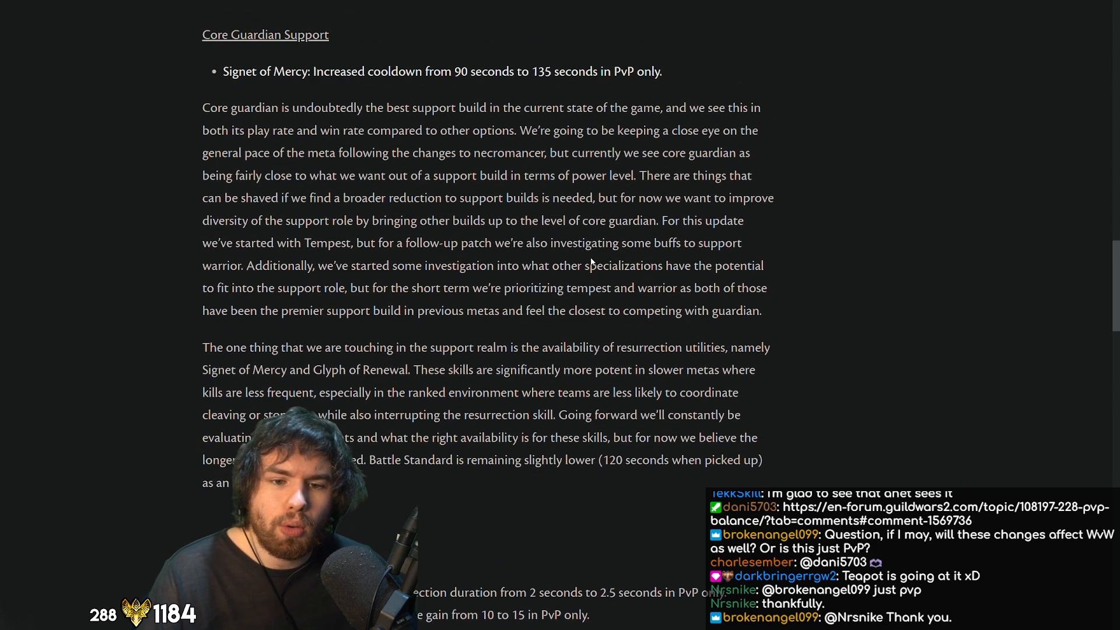
Scroll to the Tempest heading with its five PvP changes.
scroll(down, 3)
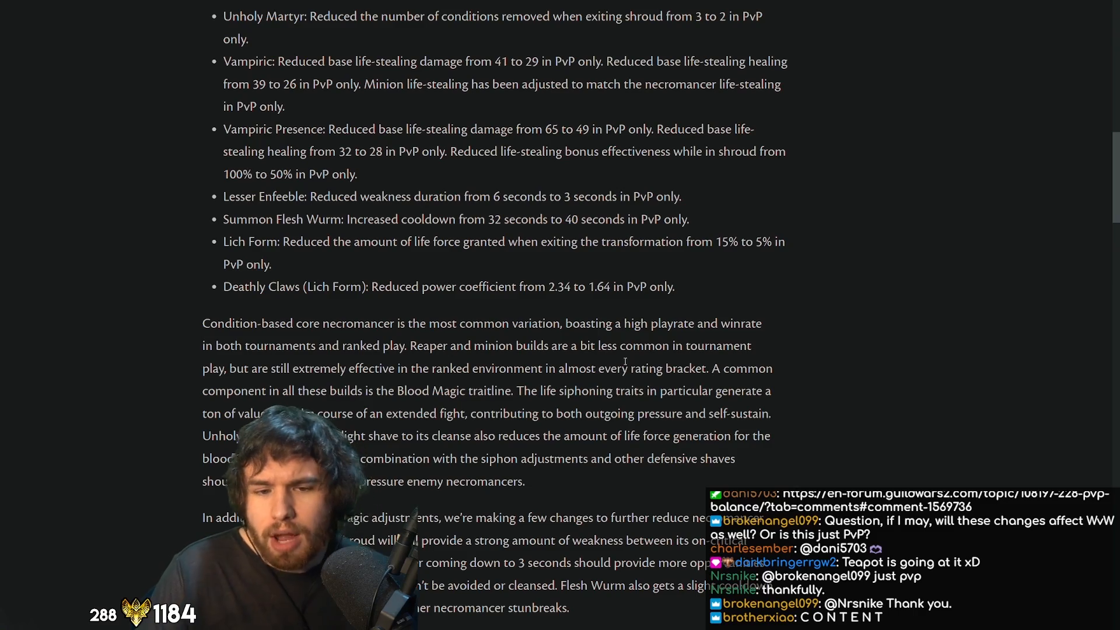
scroll(down, 3)
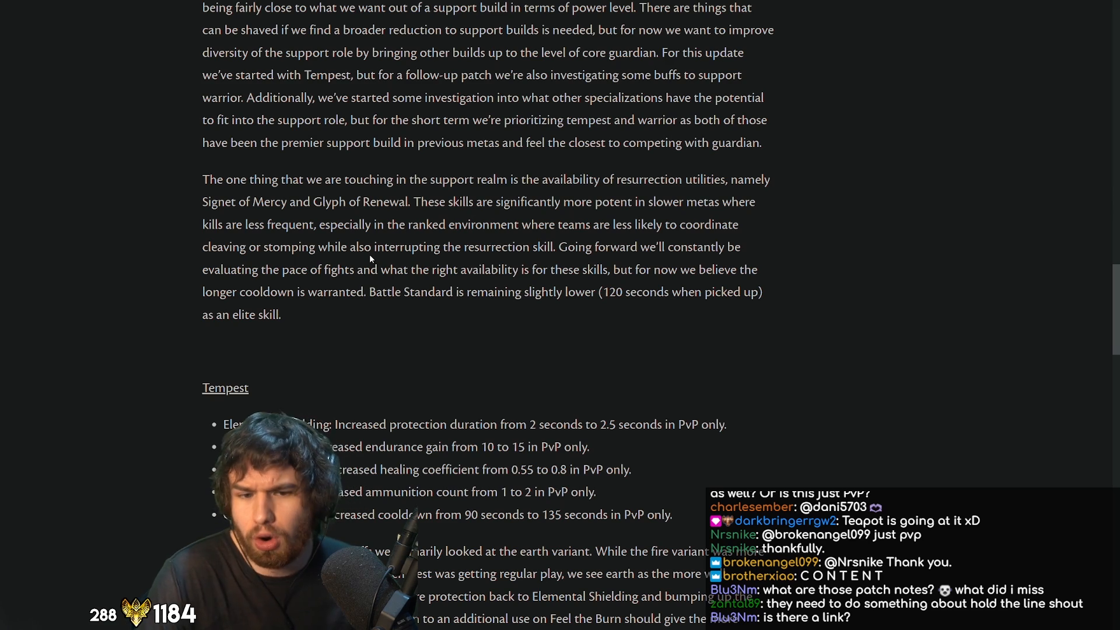
Scroll through the Tempest explanation to the Thief heading and its four changes.
scroll(down, 3)
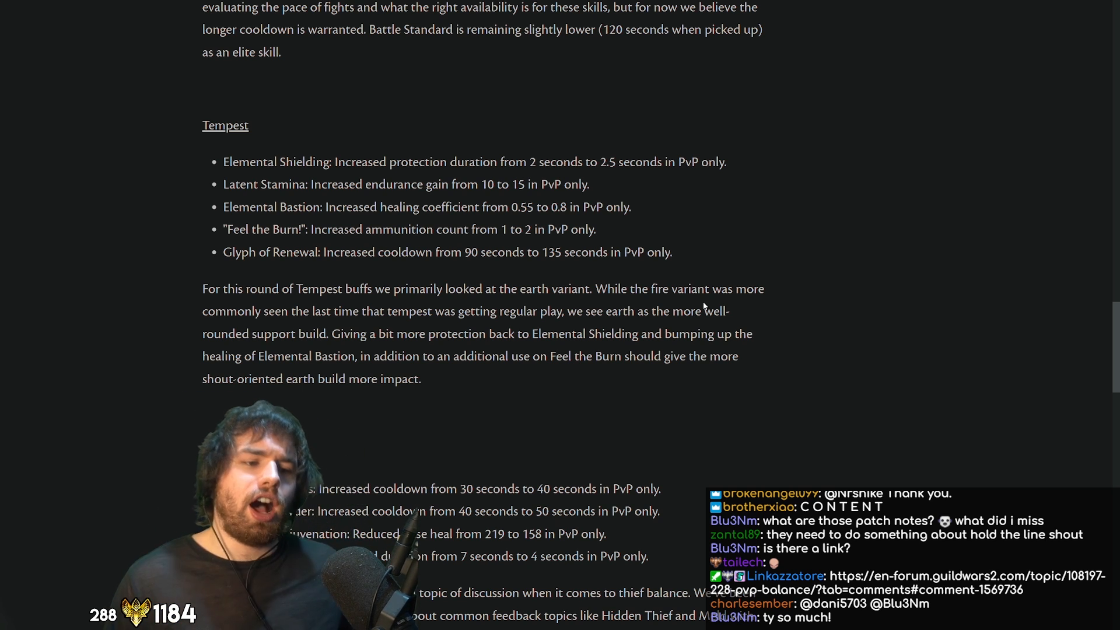
mouse_move(272, 161)
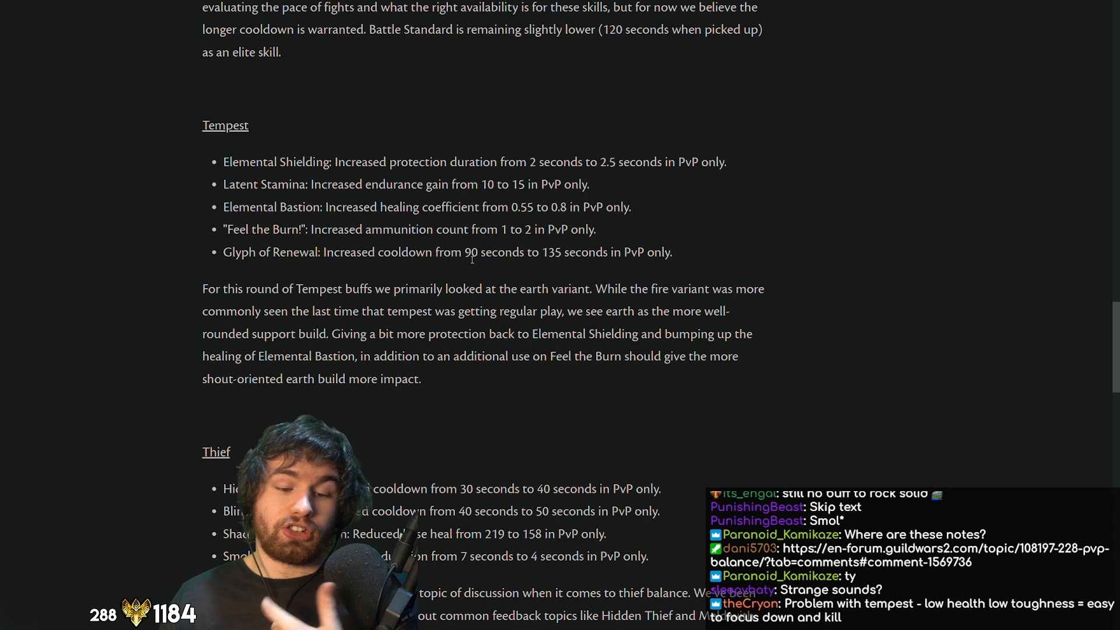
scroll(down, 3)
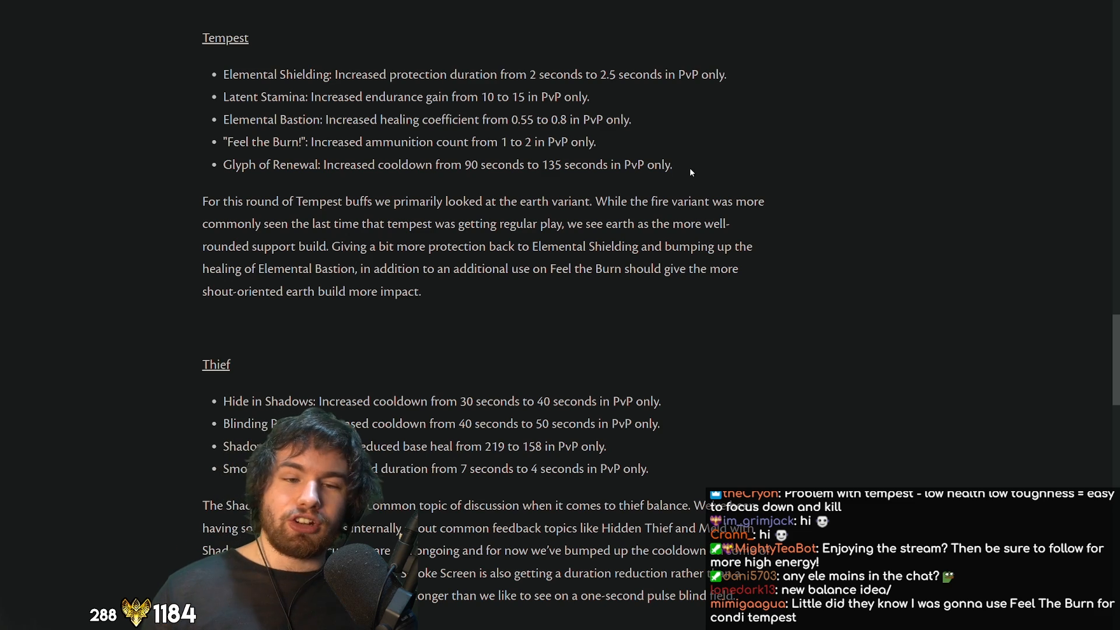
Scroll past the Thief explanation to the Flamethrower Scrapper heading and its two changes.
scroll(down, 3)
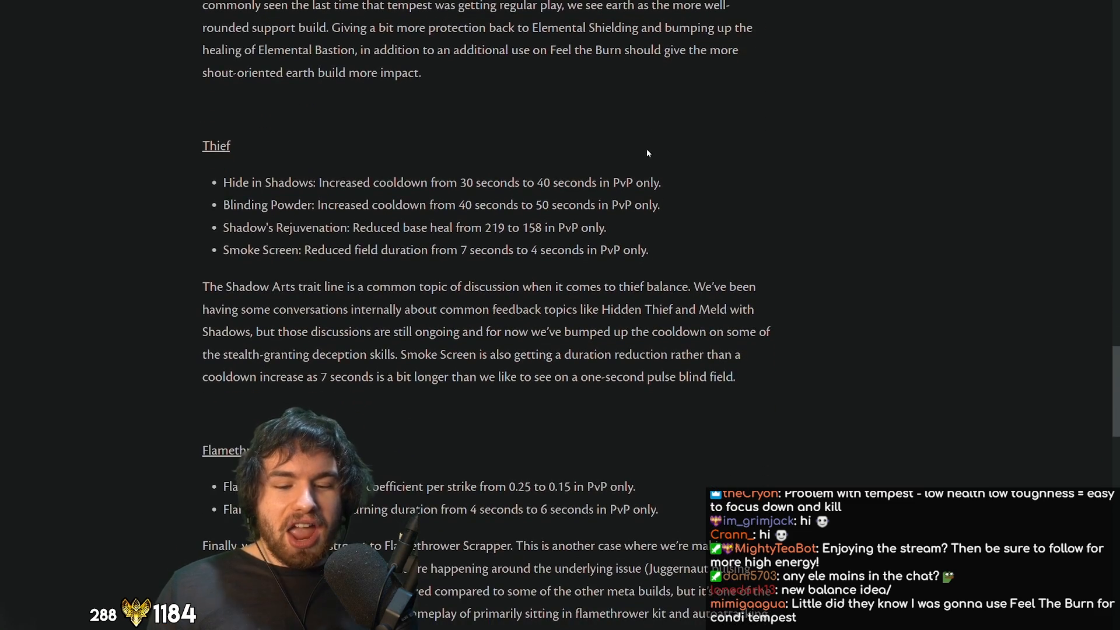
scroll(down, 3)
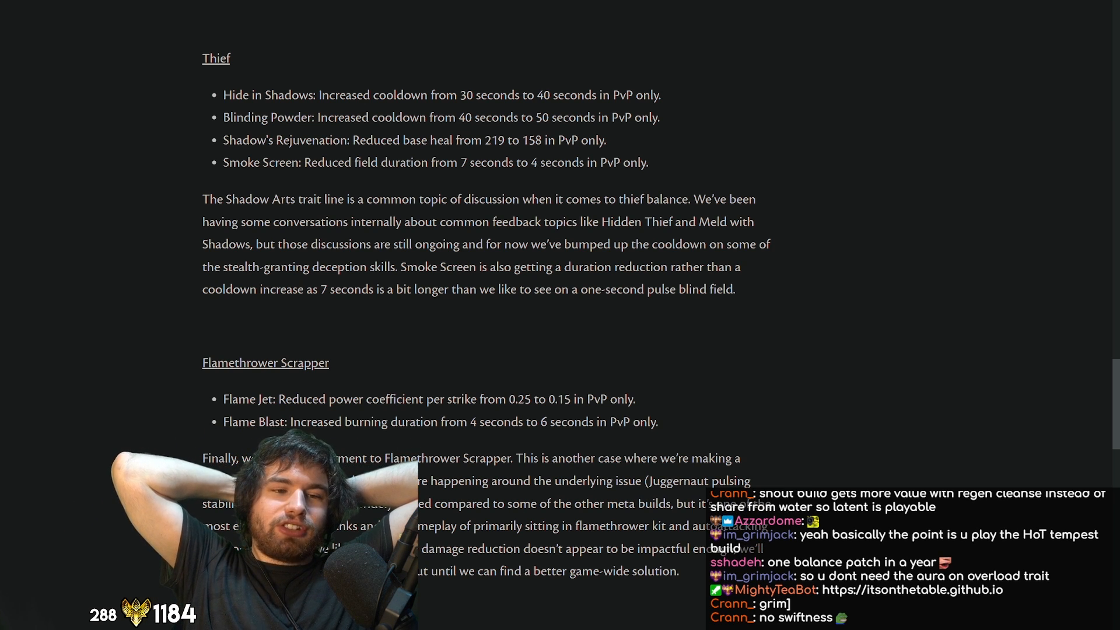
Scroll through the Flamethrower Scrapper explanation to its game-wide solution line.
scroll(down, 3)
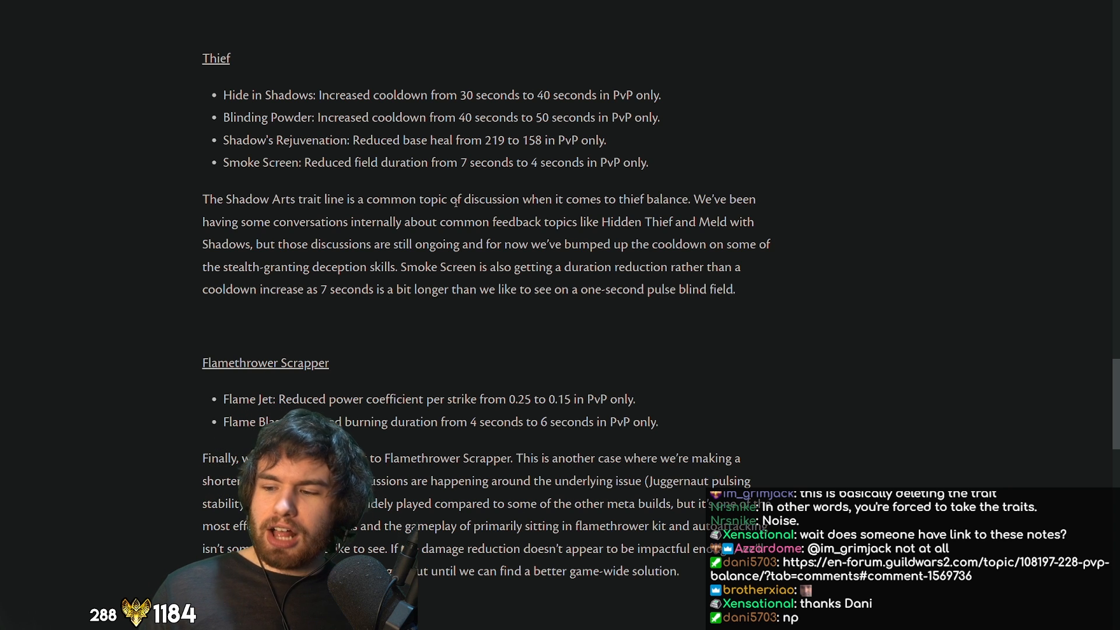
Scroll down to the 'That's all we have for today' closing paragraph and sign-off.
scroll(down, 3)
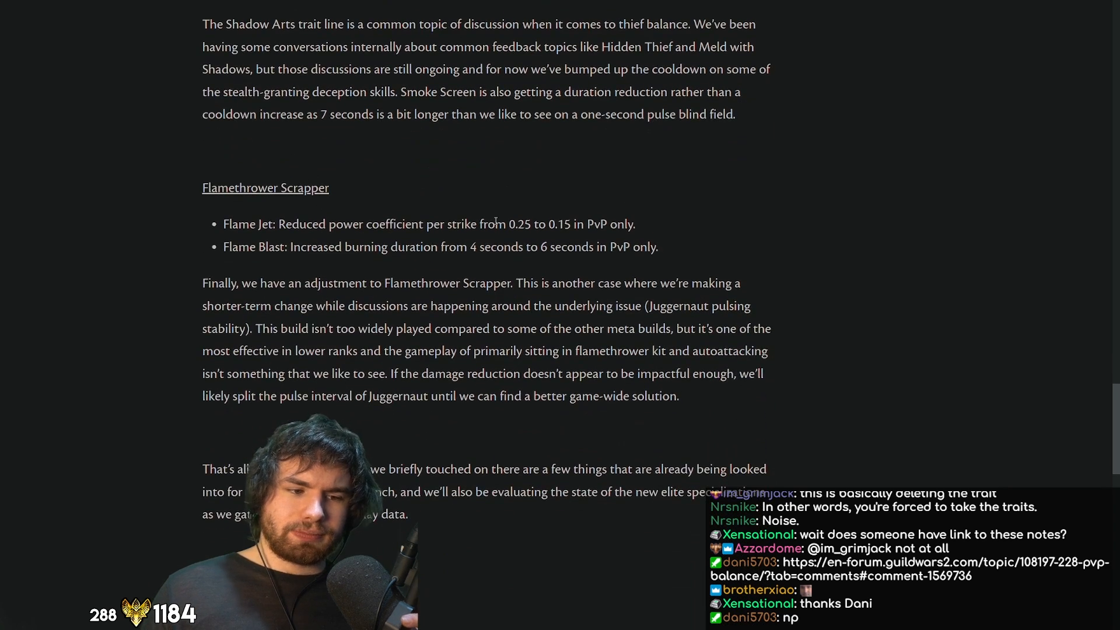
scroll(down, 3)
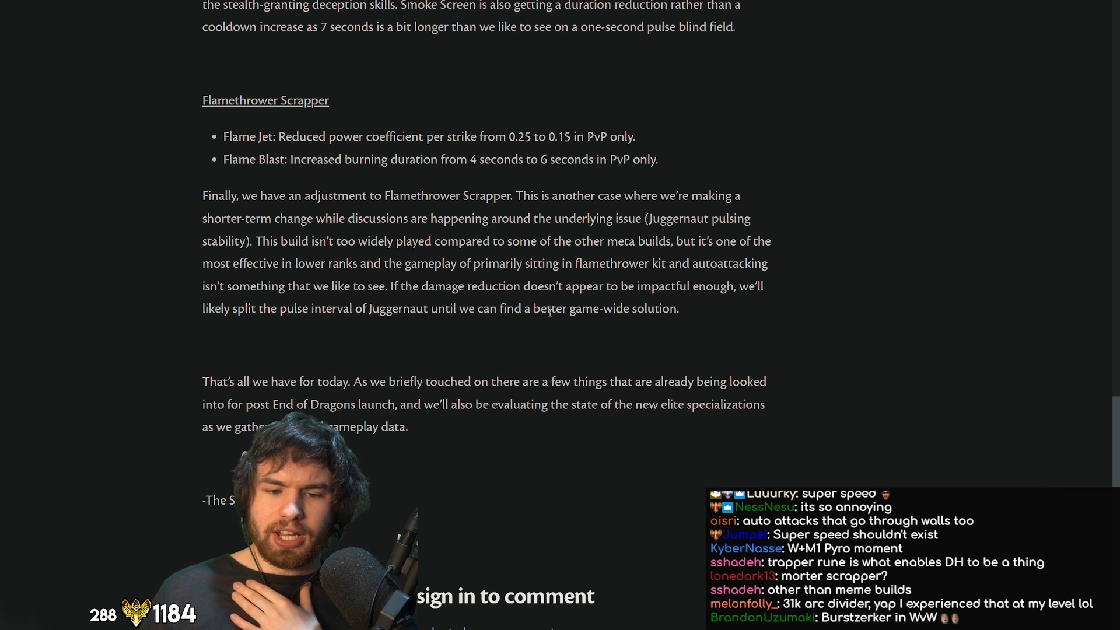
Bring the view back up to the Thief changes above the Flamethrower Scrapper notes.
double_click(649, 308)
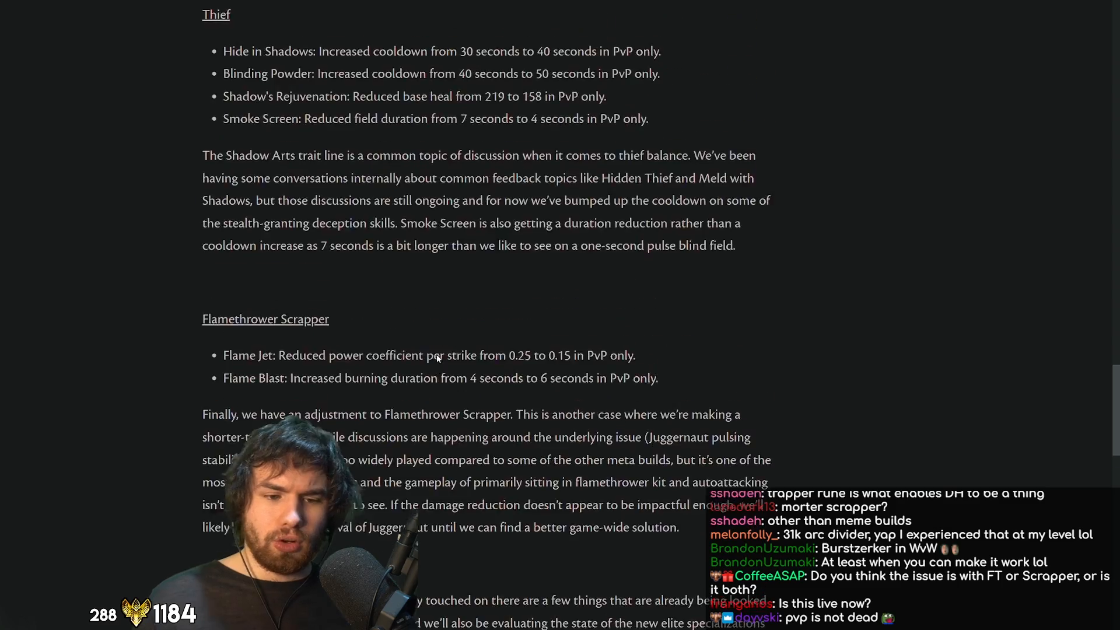
Scroll the patch notes to the Tempest section's five changes and earth-variant explanation.
scroll(down, 3)
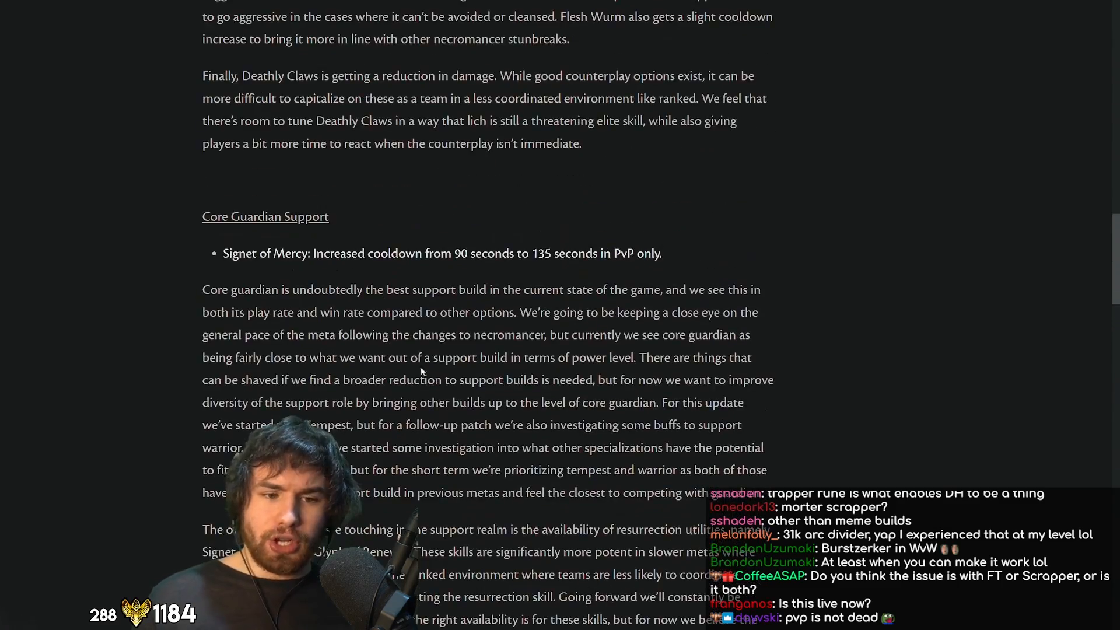
scroll(up, 3)
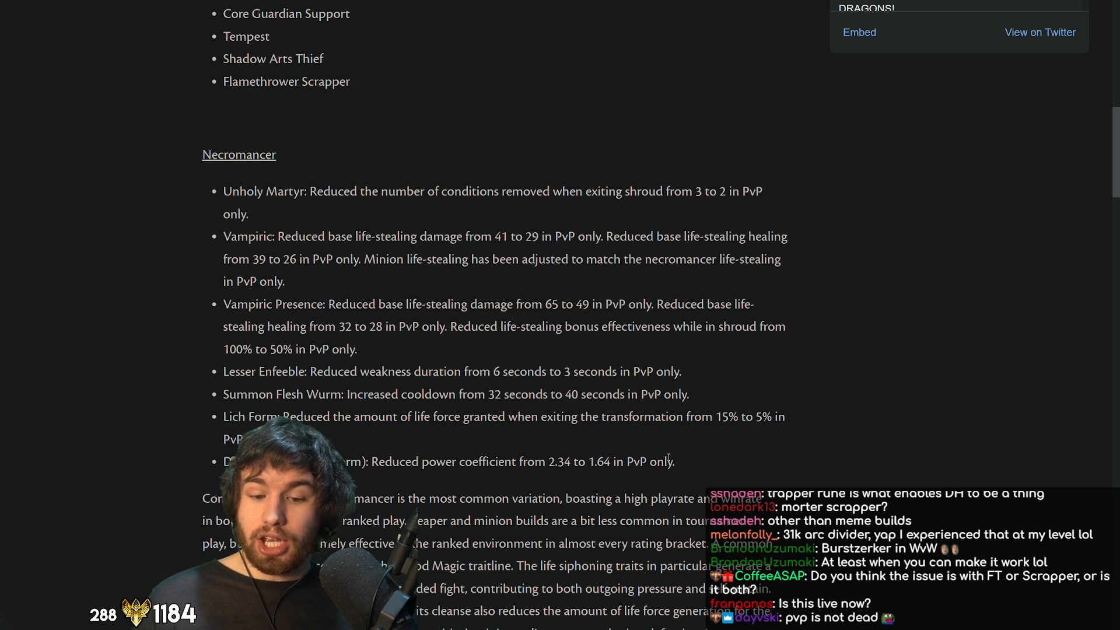
scroll(down, 3)
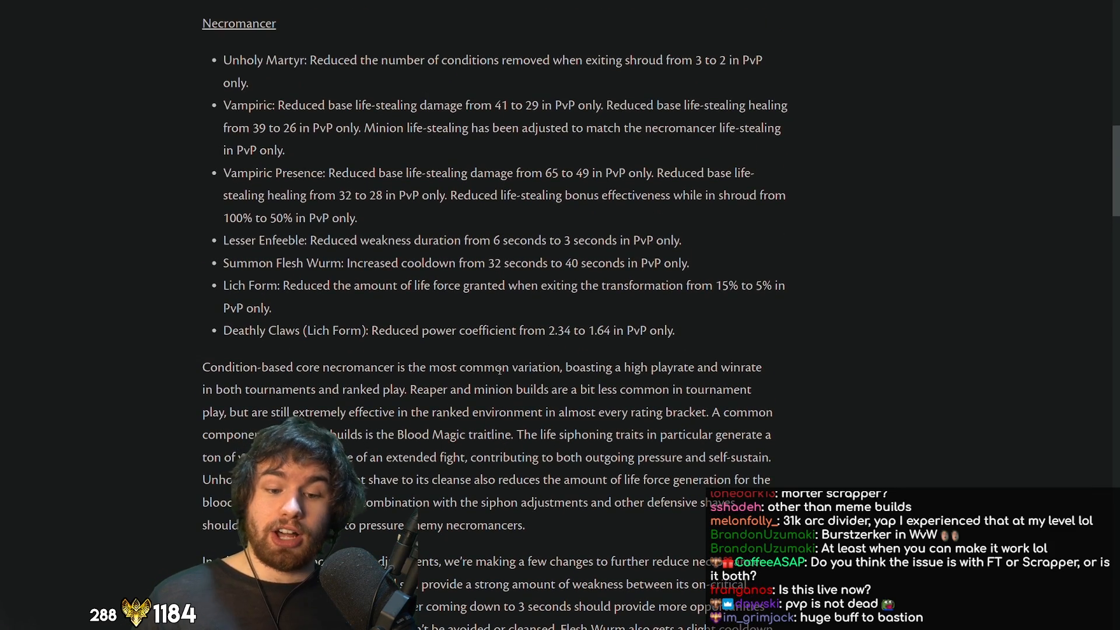
scroll(down, 3)
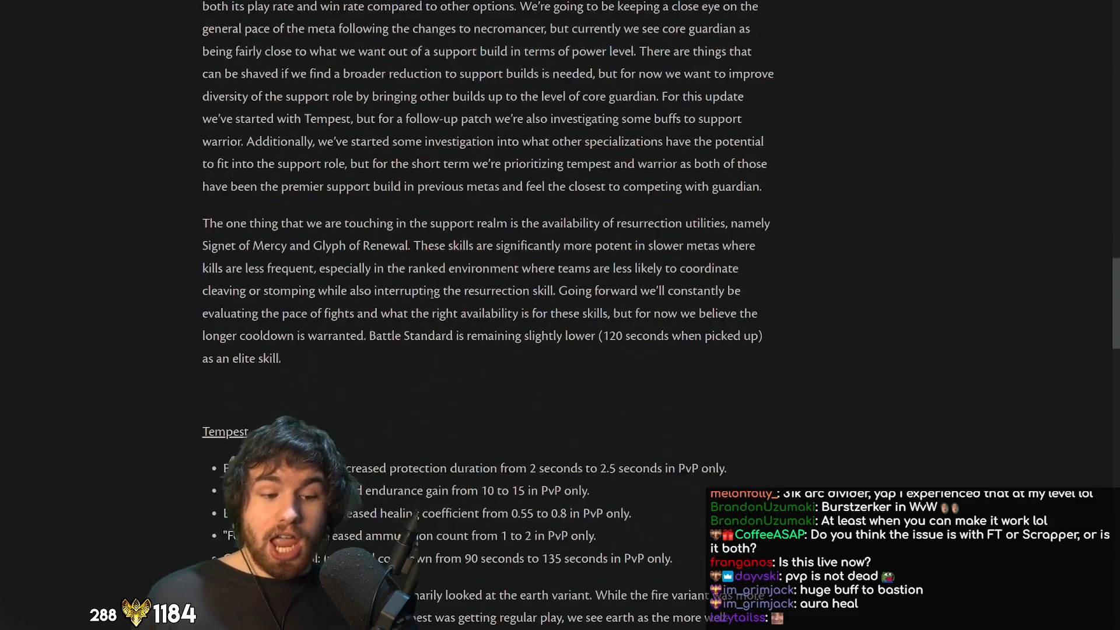
scroll(down, 3)
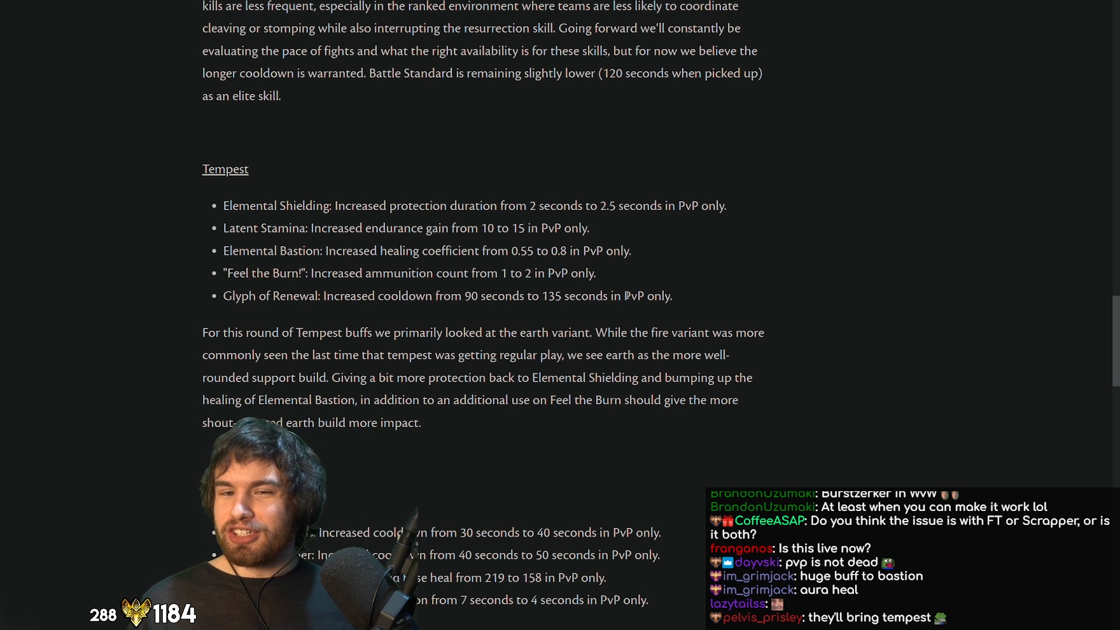
Scroll past Tempest to the Thief Shadow Arts changes and the two Flamethrower Scrapper changes.
scroll(down, 3)
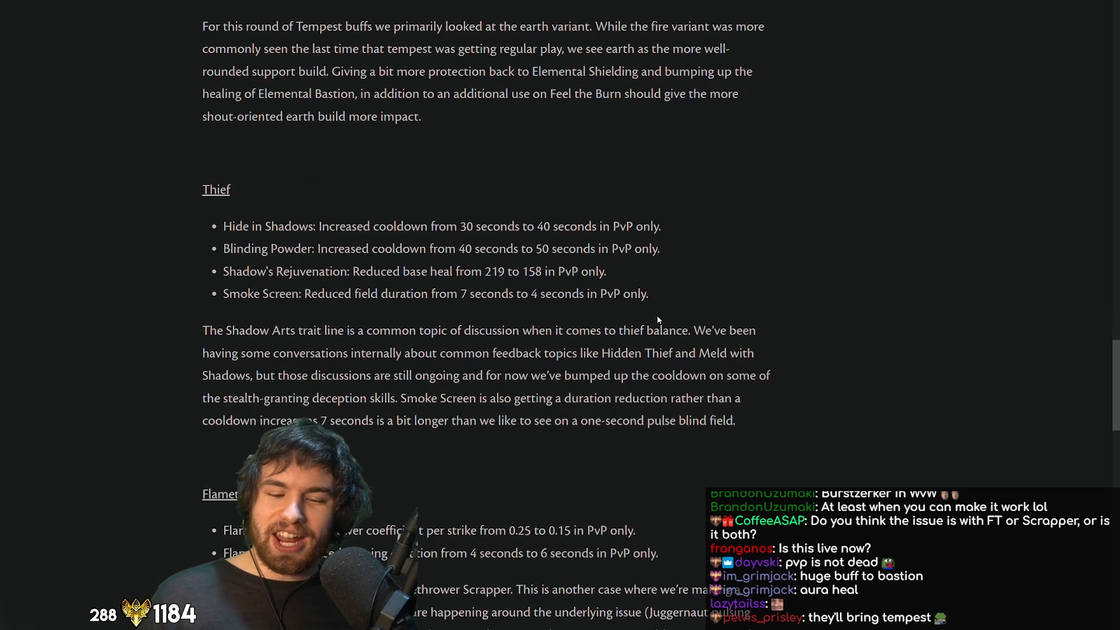
scroll(down, 3)
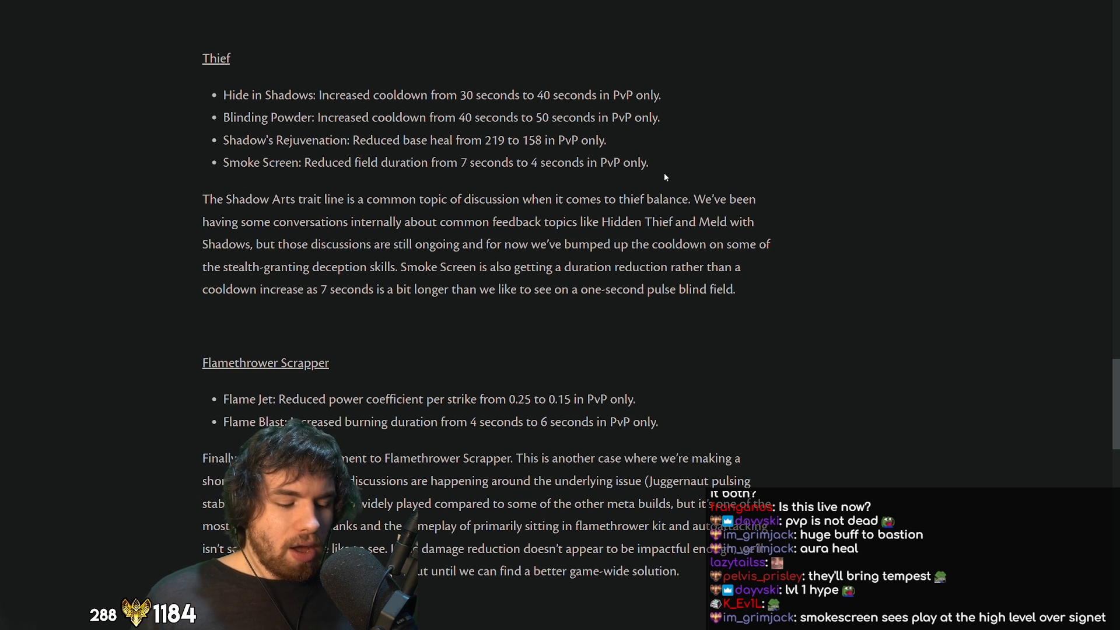
Scroll through to the post's closing sign-off, returning to the core guardian support paragraphs.
scroll(down, 3)
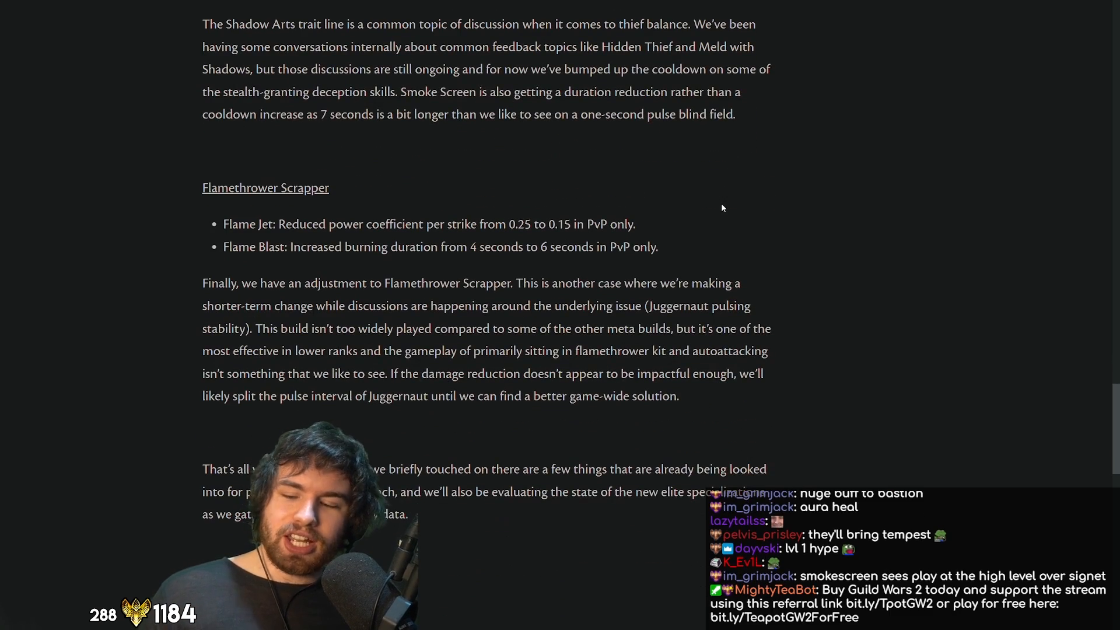
scroll(down, 3)
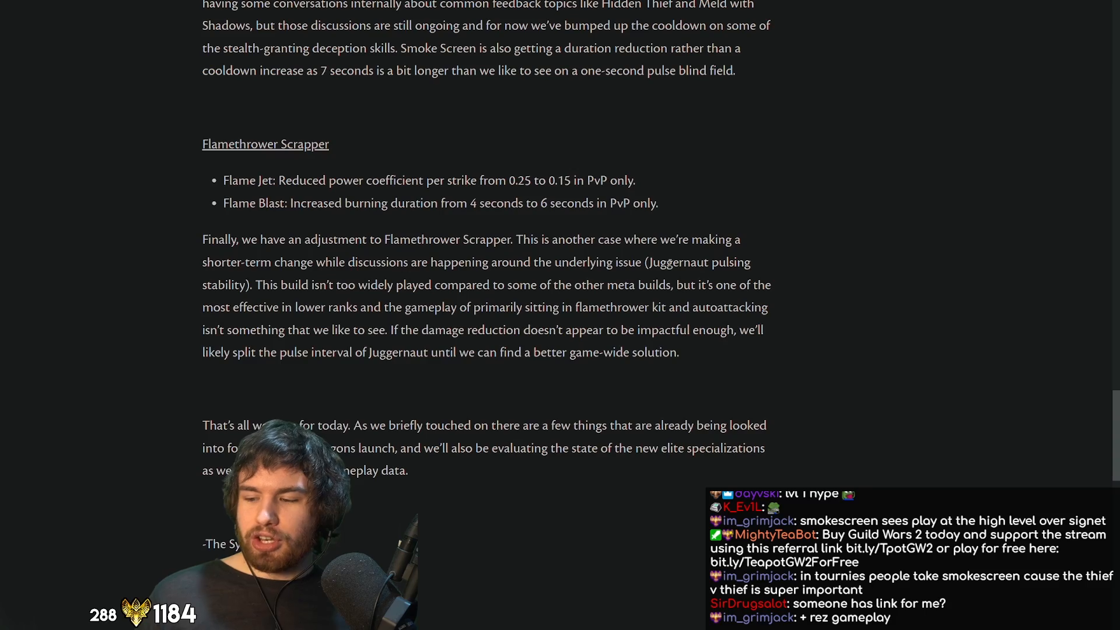
scroll(down, 3)
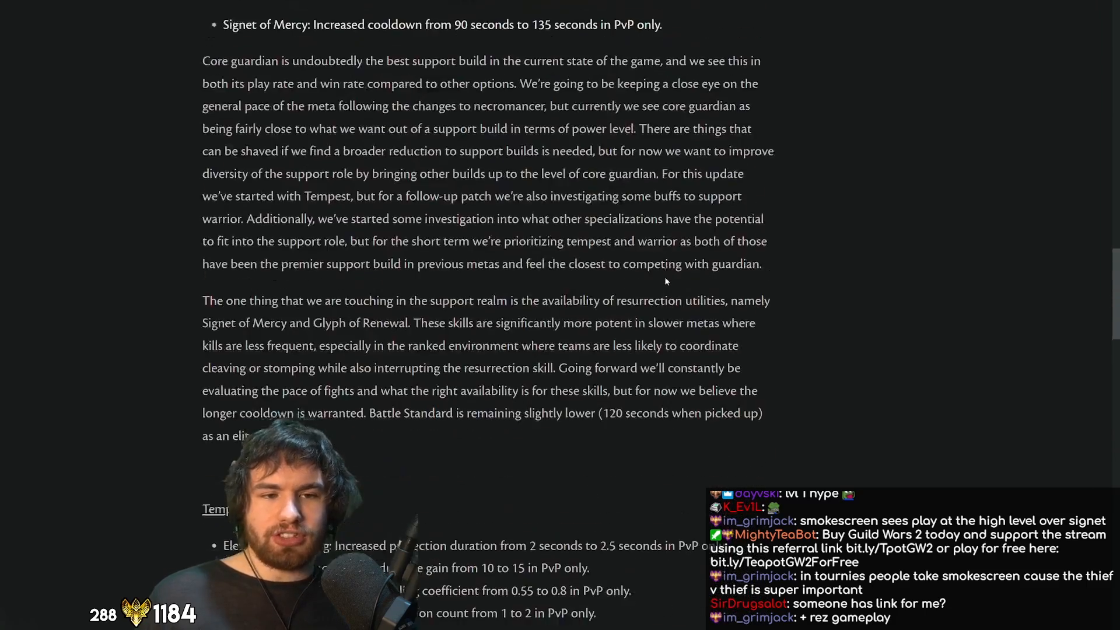